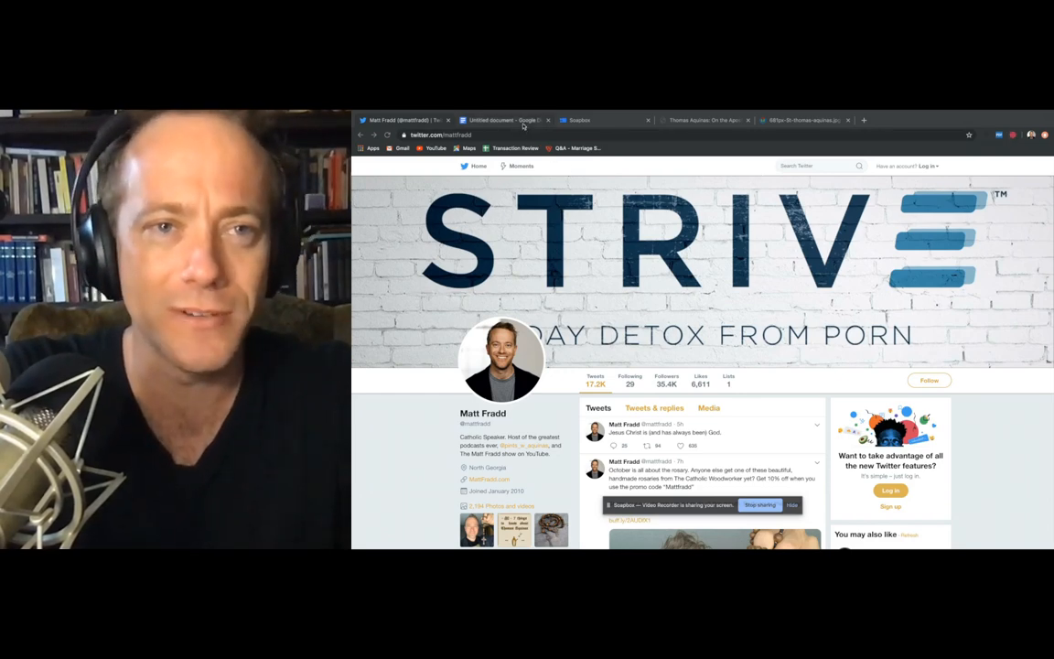
- Switch to the 'Untitled document' Google Docs tab with the Aquinas passages
click(516, 119)
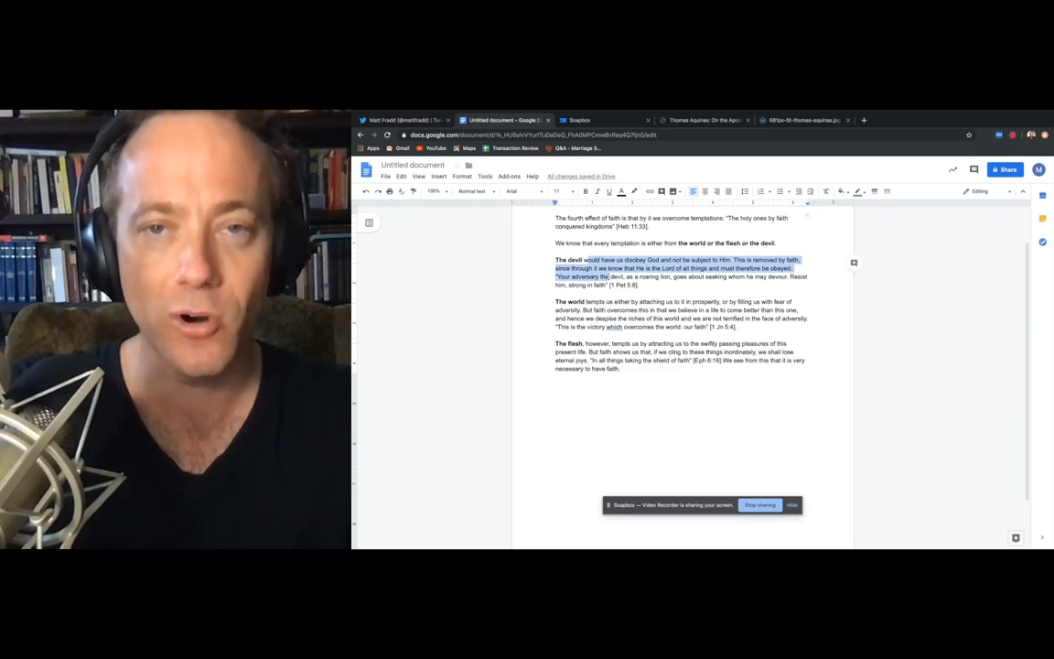
- Switch to the Wikimedia Commons tab showing the St Thomas Aquinas painting
click(809, 117)
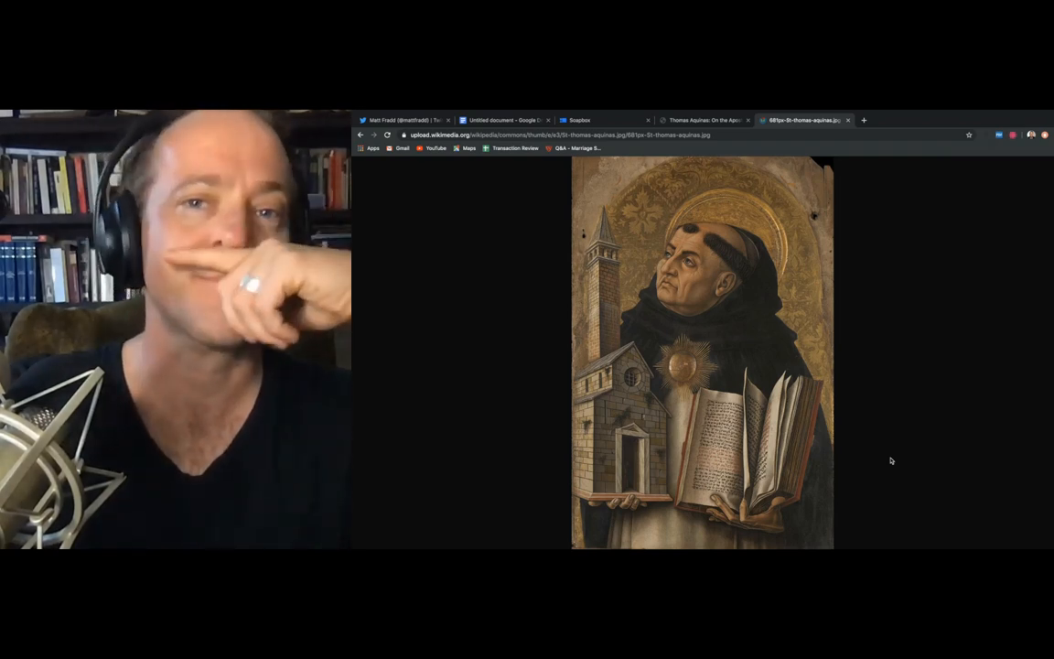
mouse_move(882, 438)
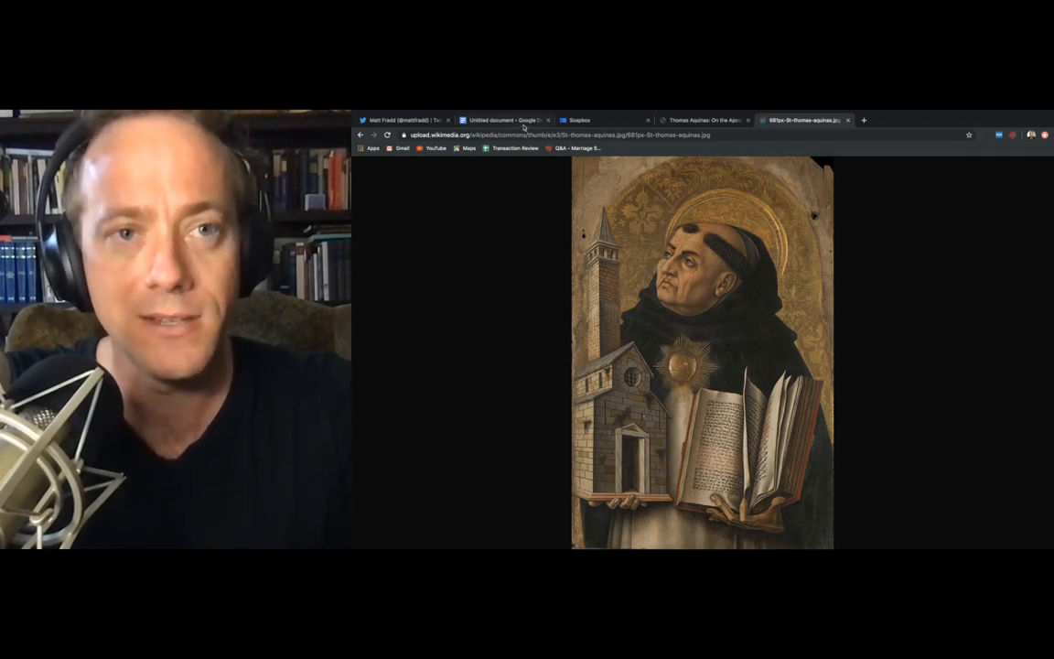
- Switch browser tabs between the Aquinas passages document and the portrait
click(512, 119)
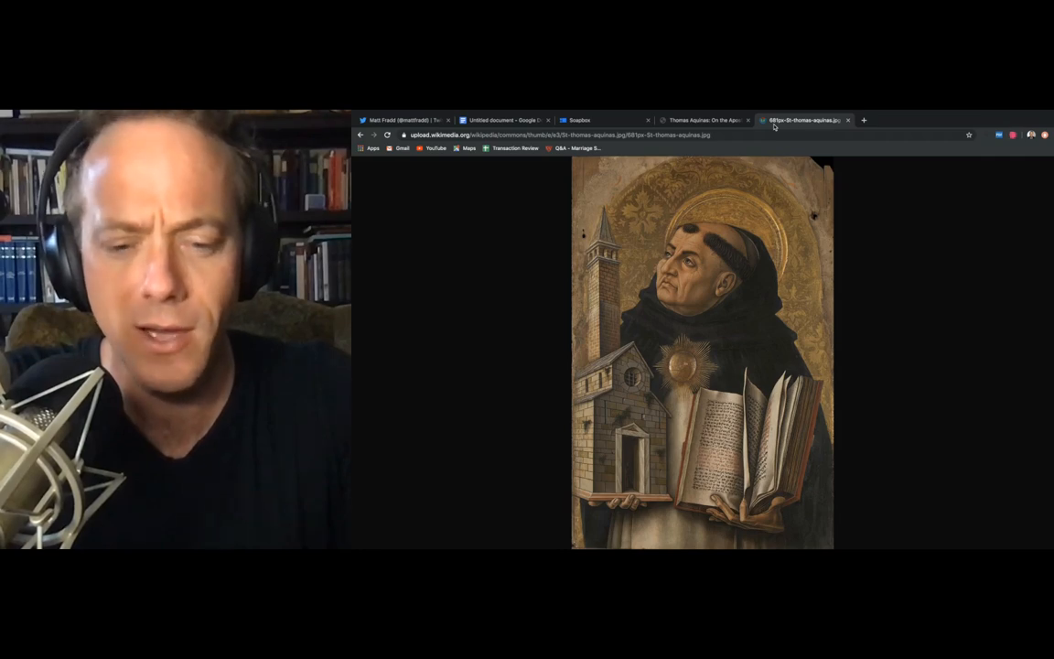
- View the dhspriory.org Apostles' Creed page, then return to the Untitled document tab
click(704, 121)
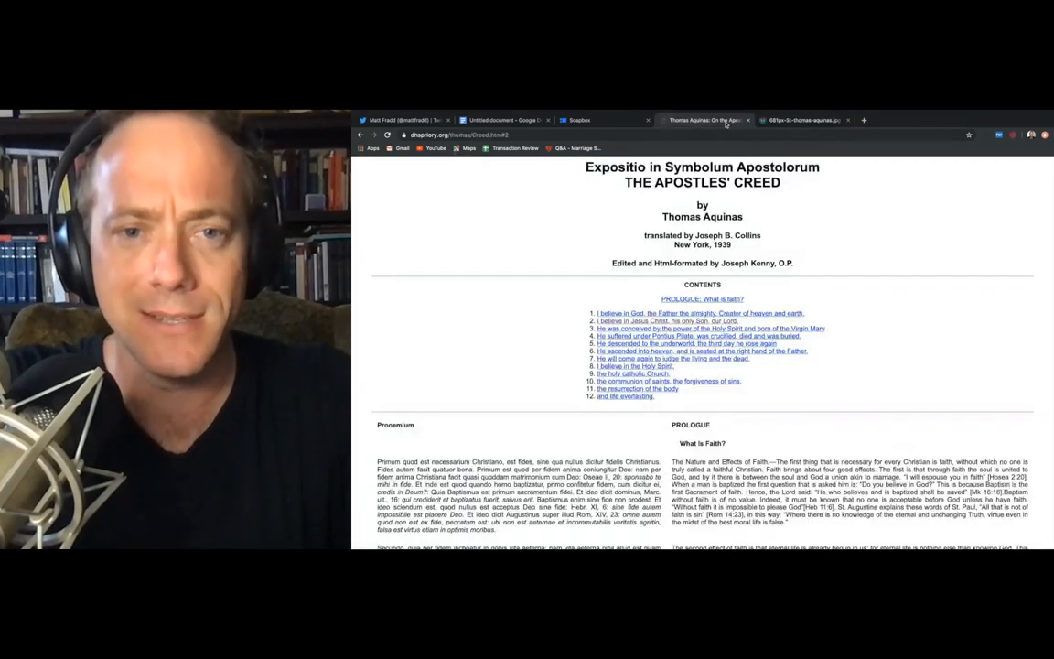
click(505, 121)
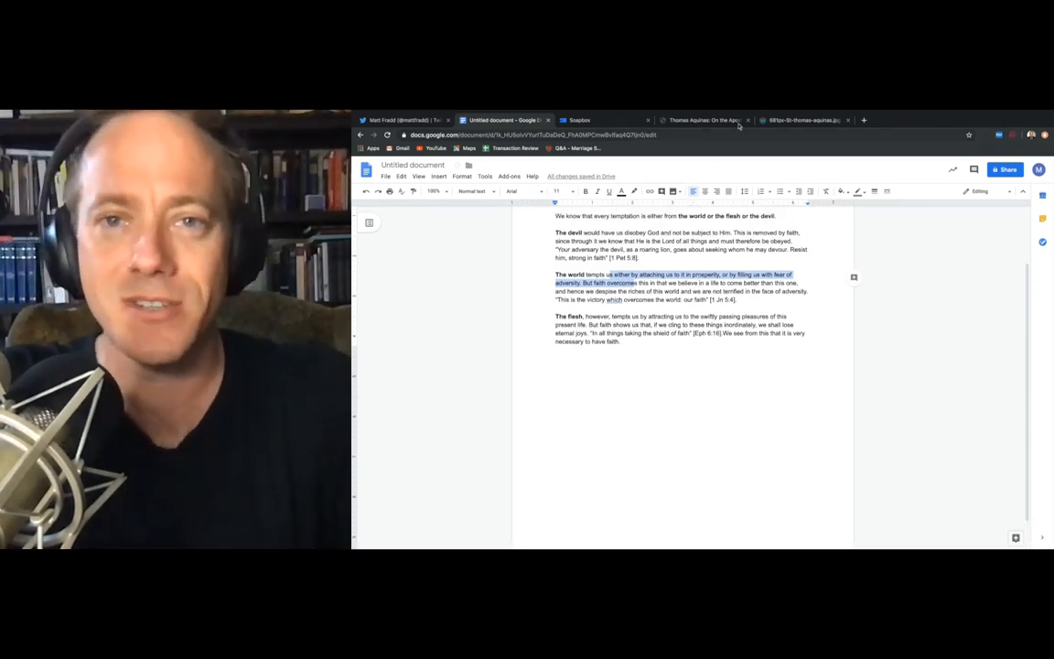
click(802, 119)
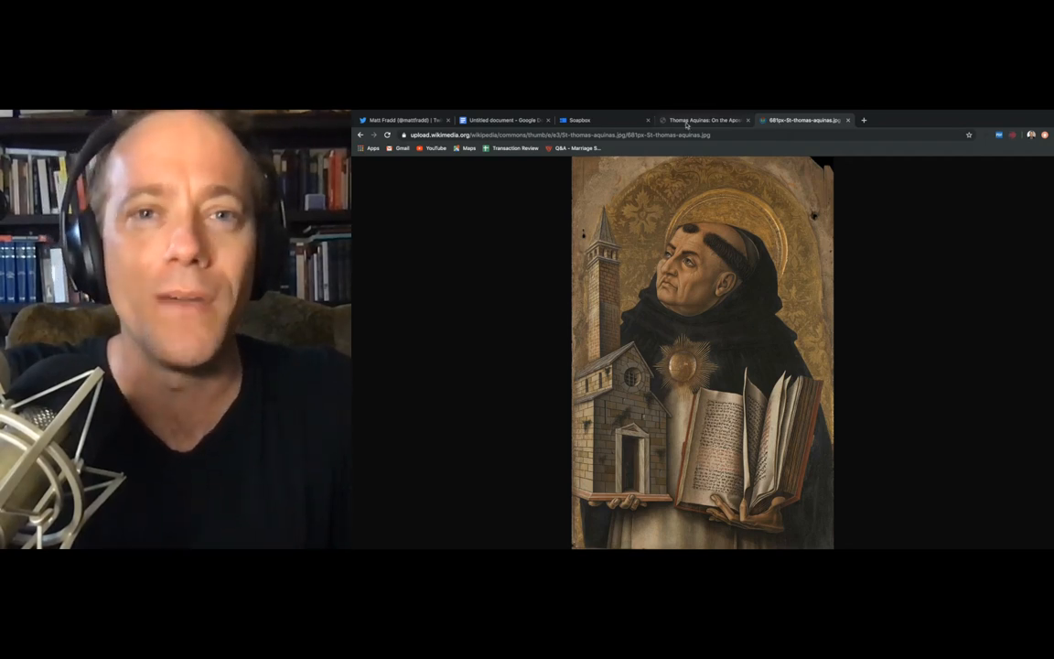
- Switch back to the Google Docs tab with the highlighted Aquinas passages
click(510, 120)
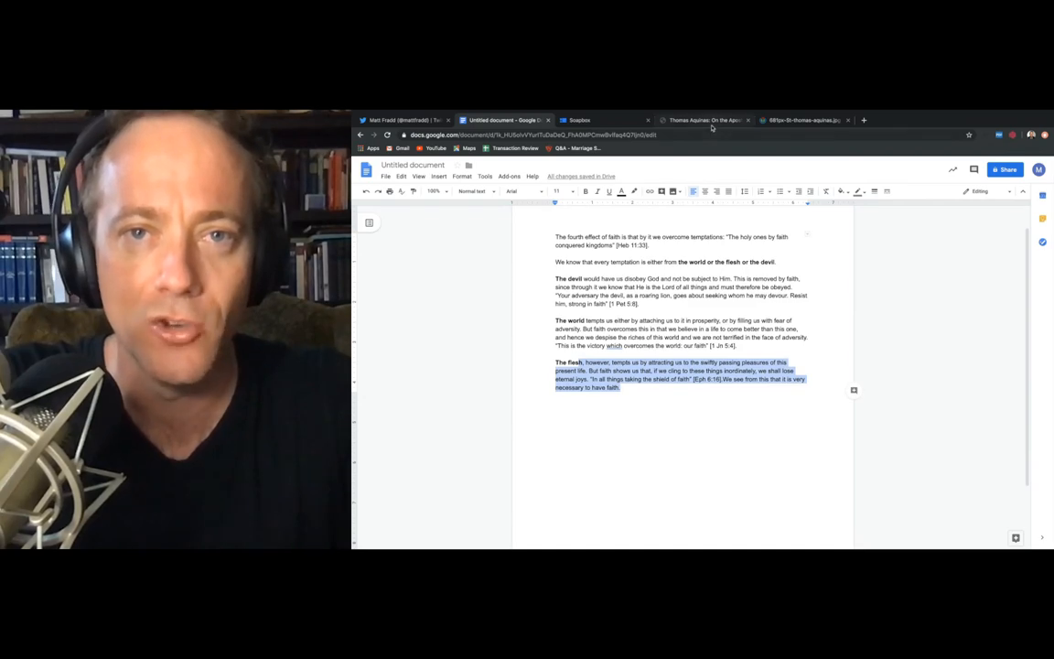
- Switch to the dhspriory.org 'Expositio in Symbolum Apostolorum' tab and scroll down the text
click(718, 121)
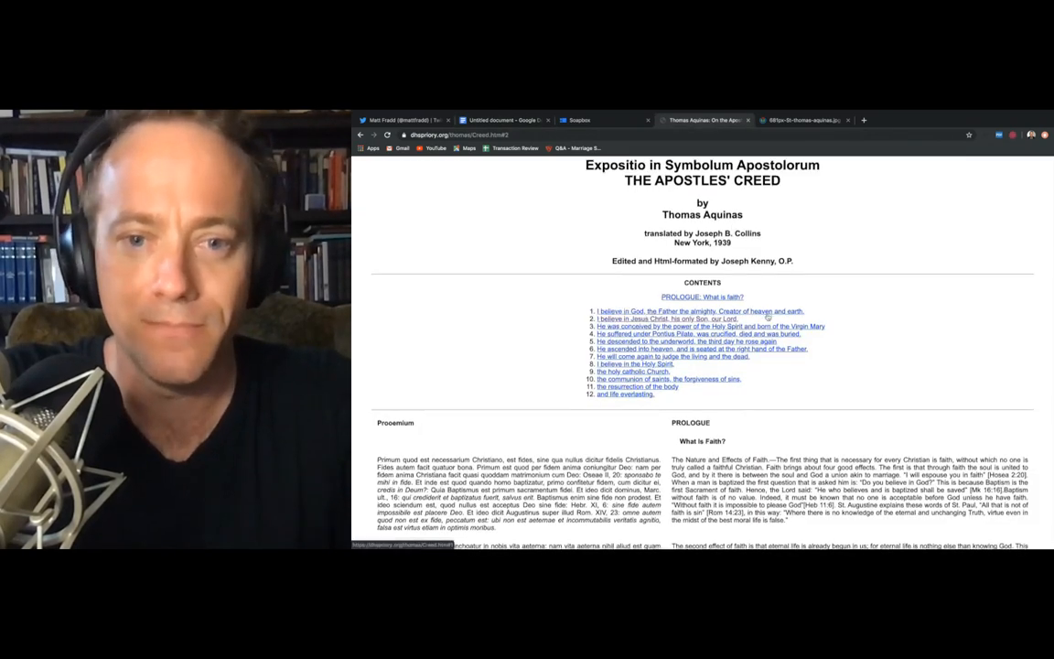
scroll(down, 3)
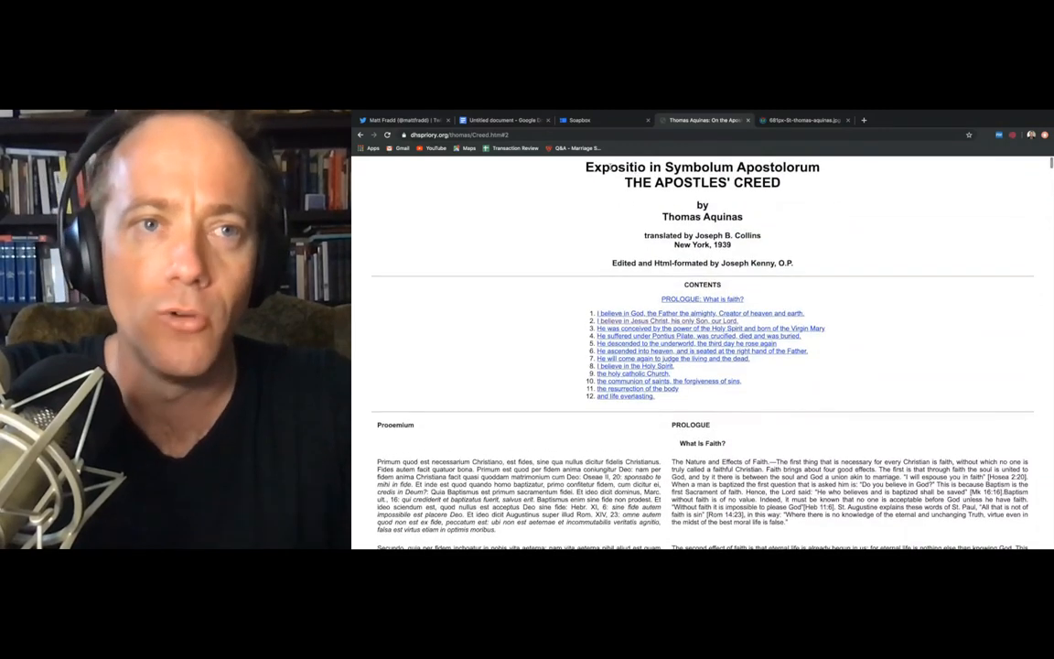
- Return to the Google Docs passages, then bring up the Wikimedia Commons Aquinas portrait
click(523, 121)
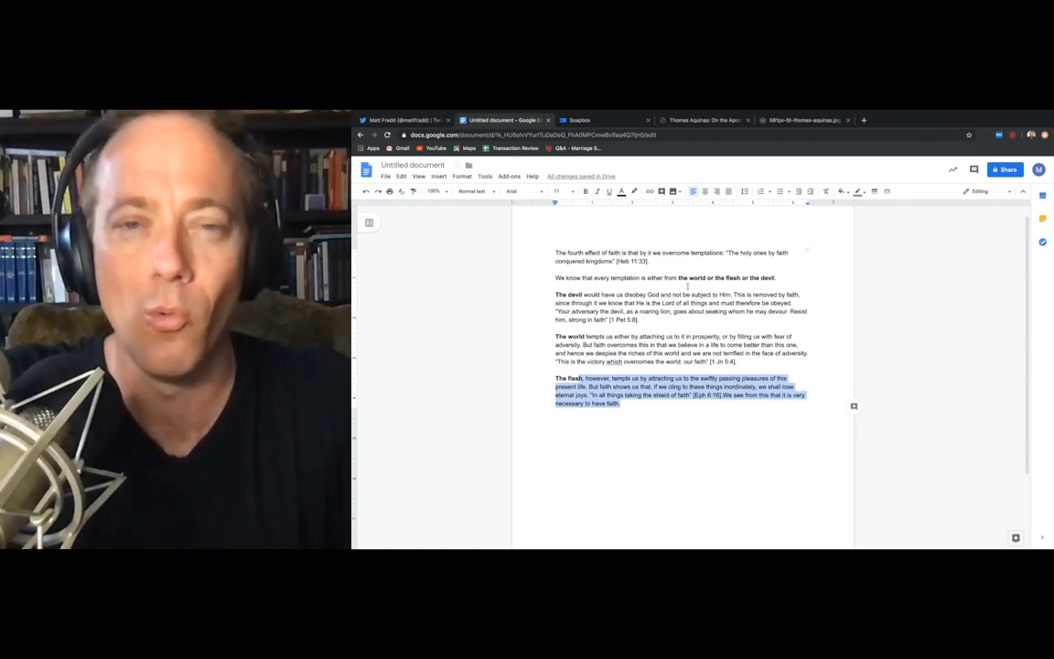
mouse_move(765, 193)
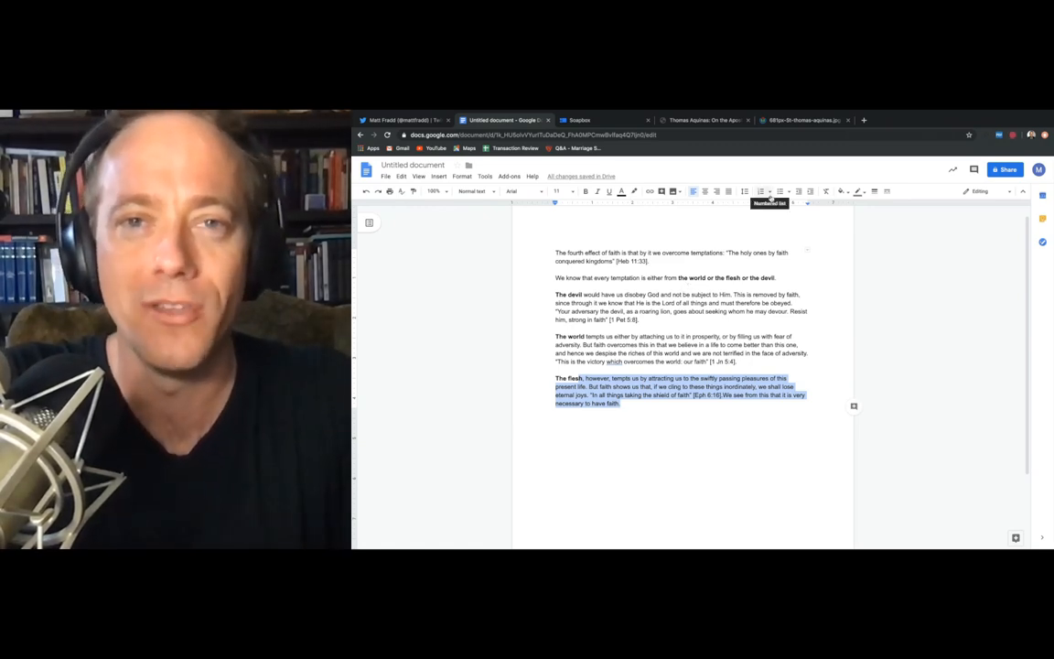
click(803, 119)
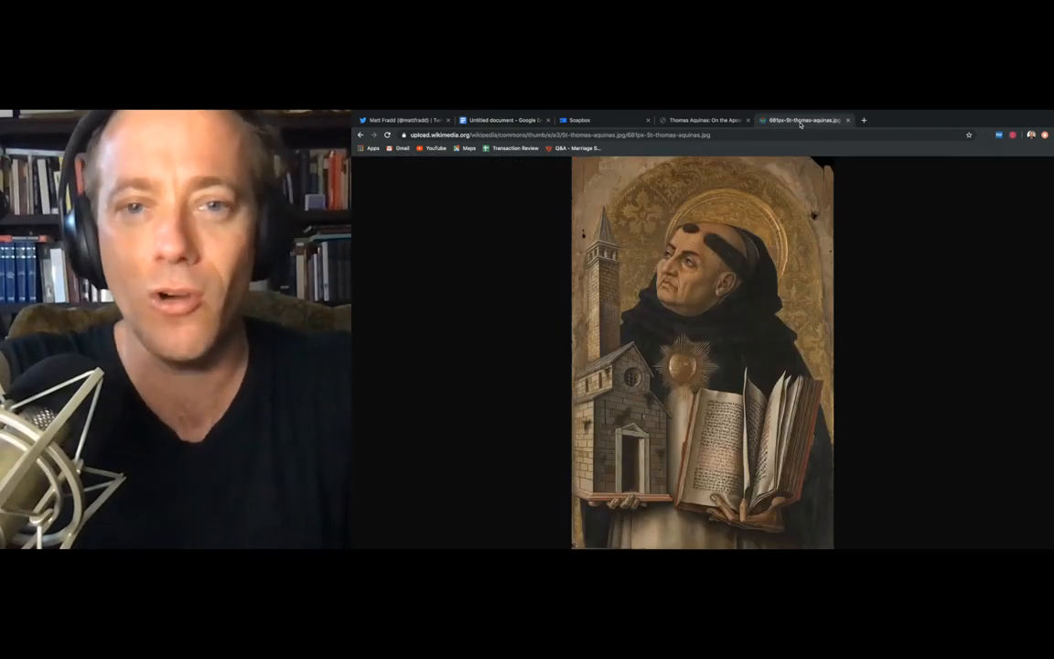